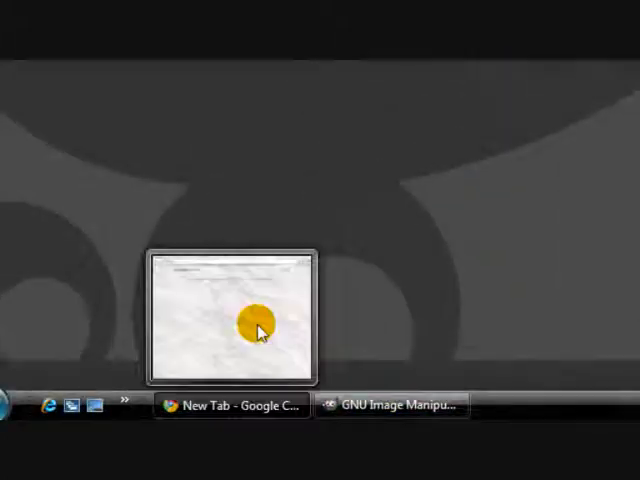
Load dafont.com in Chrome and scroll down toward the Last fonts added list.
left_click(232, 405)
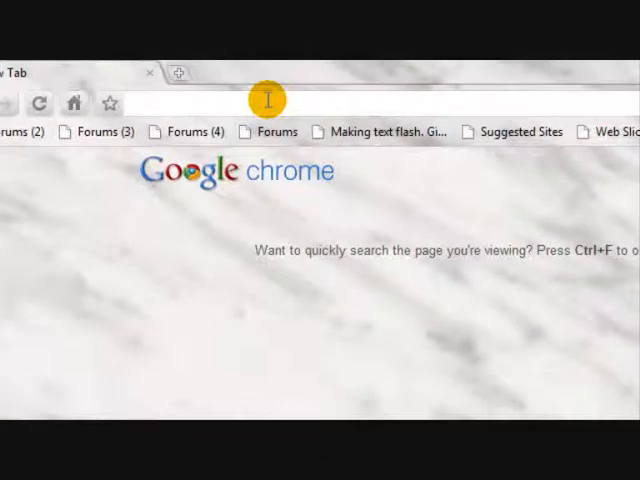
type("dafont.com")
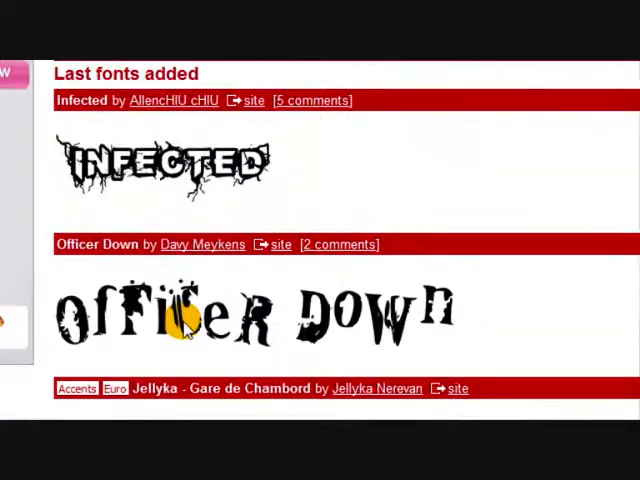
scroll("down", 3)
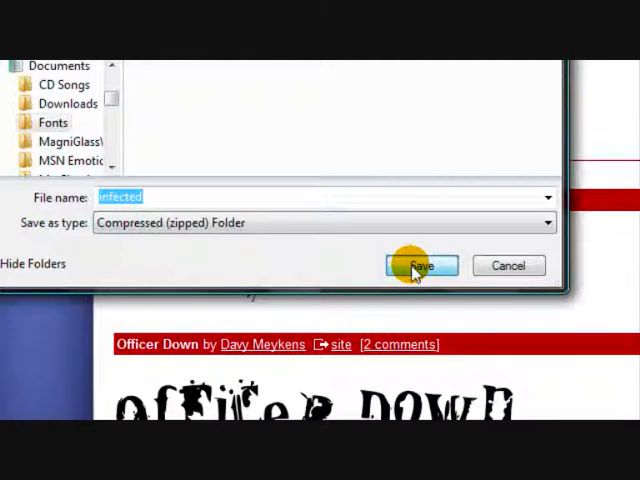
Save the Infected zip and paste its INFECTED font file into GIMP 2.6's fonts folder.
left_click(421, 265)
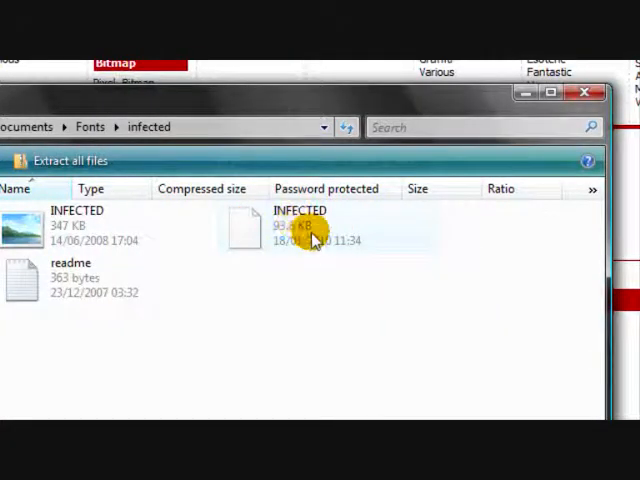
left_click(300, 223)
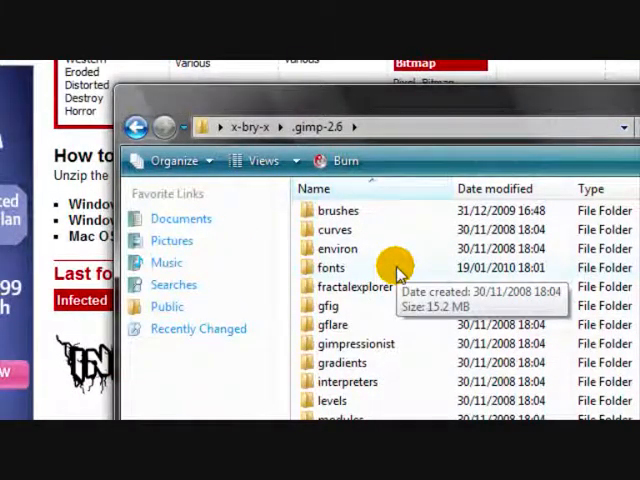
double_click(331, 267)
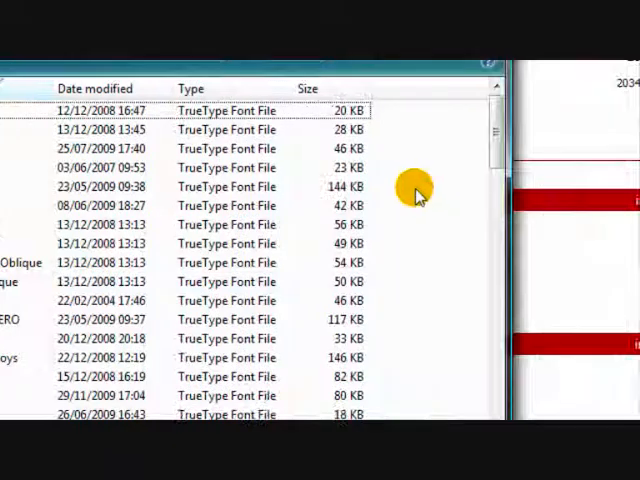
right_click(415, 190)
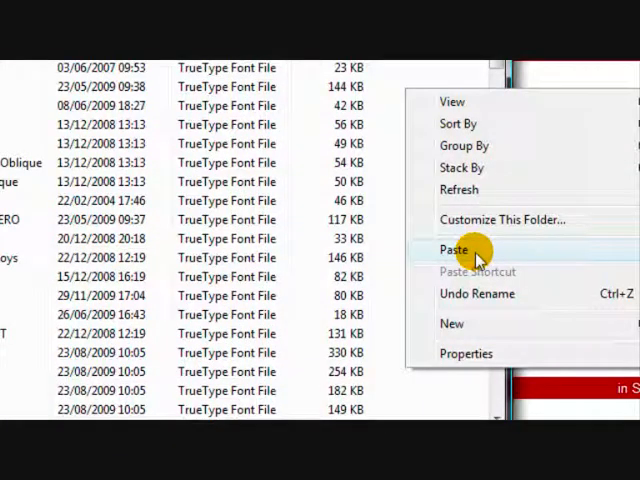
left_click(453, 249)
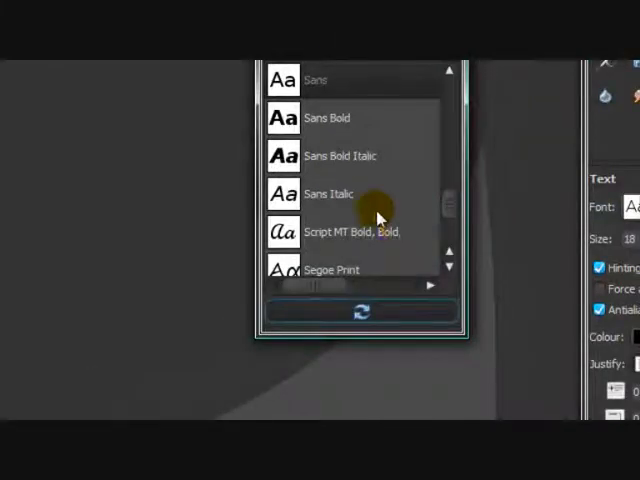
mouse_move(478, 280)
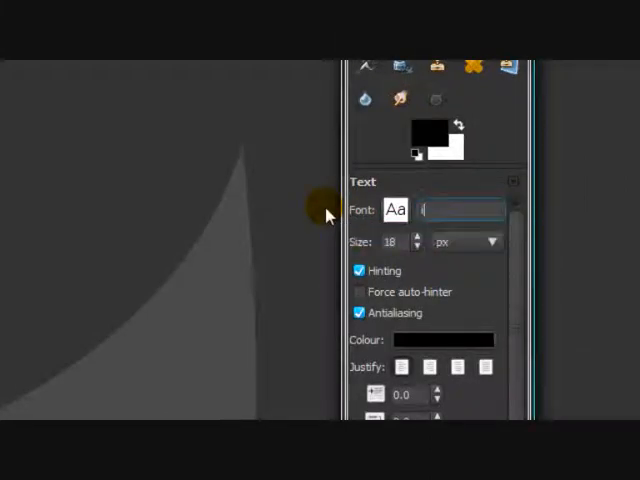
Type 'in' in the Font field to look up the Infected font.
type("in")
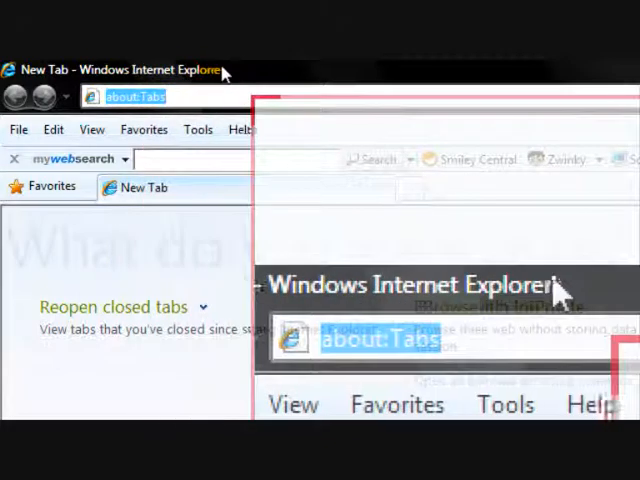
type("da")
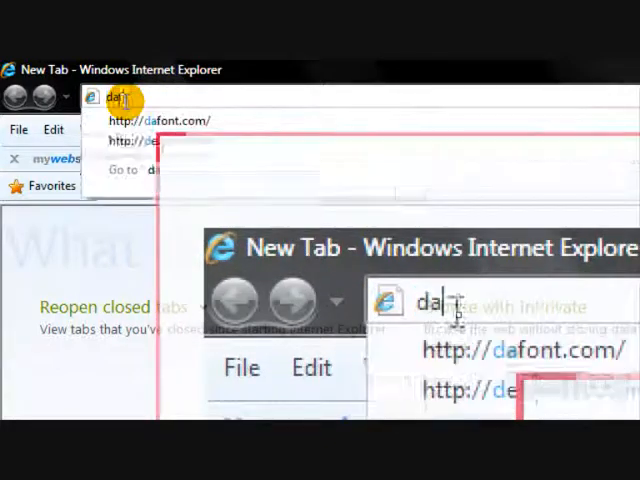
left_click(157, 120)
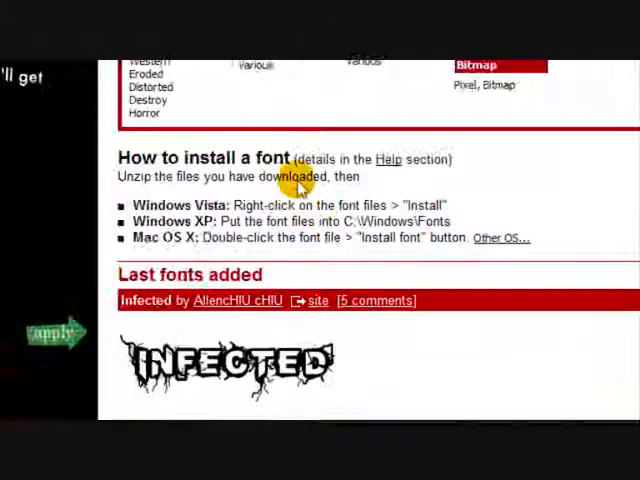
scroll("up", 3)
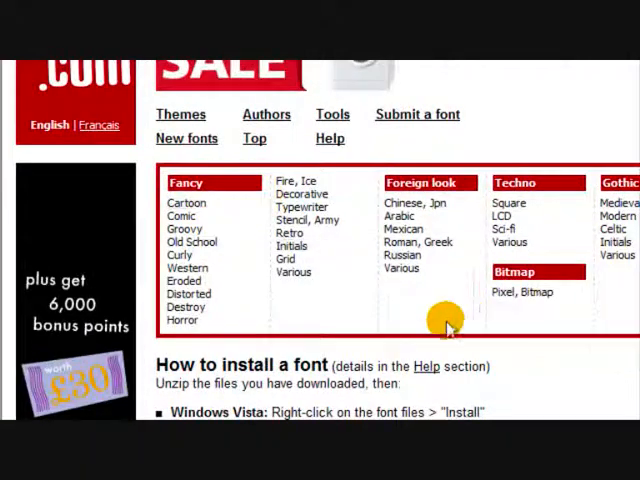
scroll("down", 3)
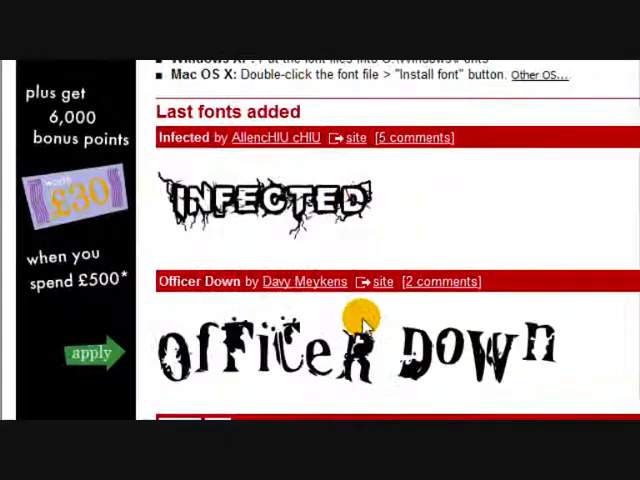
scroll("down", 3)
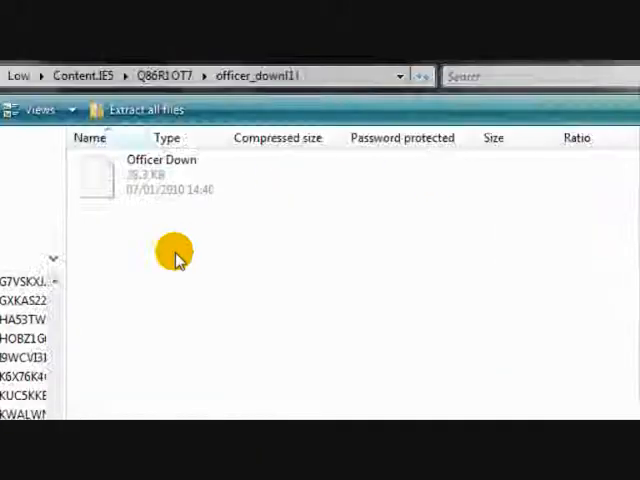
Copy the Officer Down font file and refresh the fonts folder listing.
left_click(160, 175)
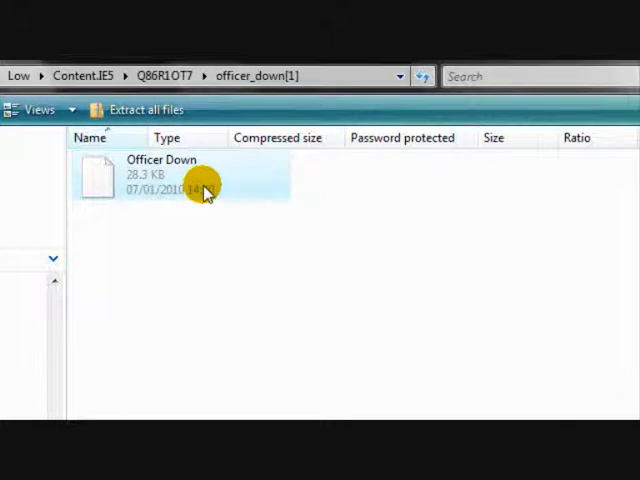
right_click(205, 190)
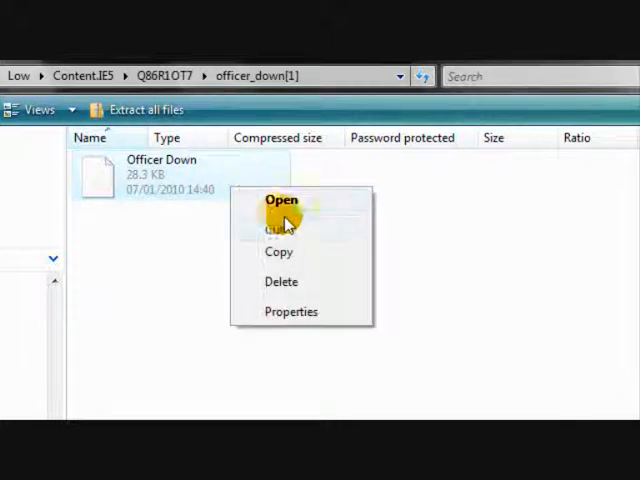
left_click(281, 200)
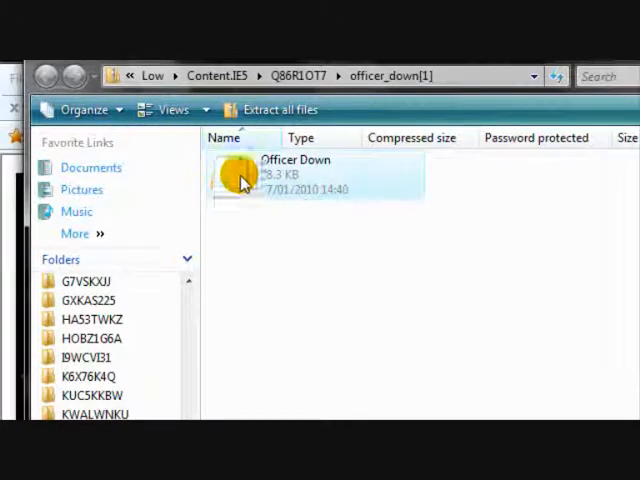
mouse_move(185, 330)
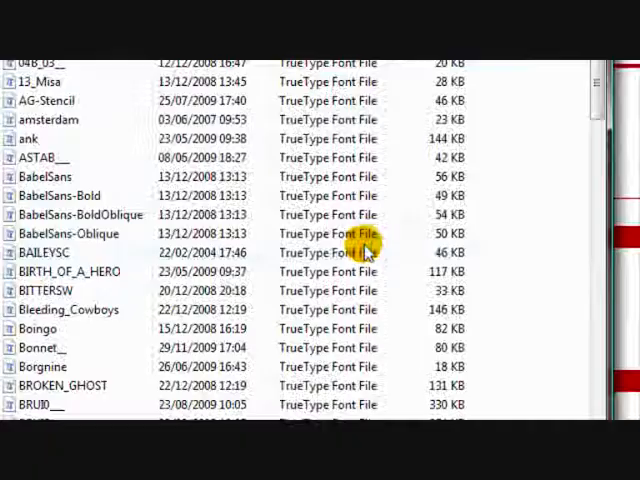
right_click(370, 248)
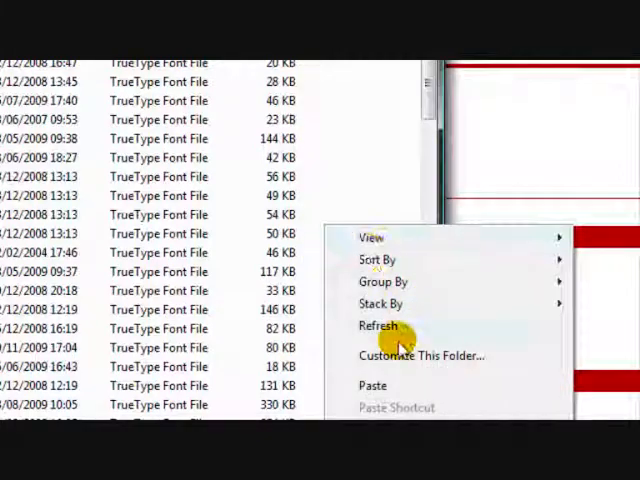
left_click(378, 325)
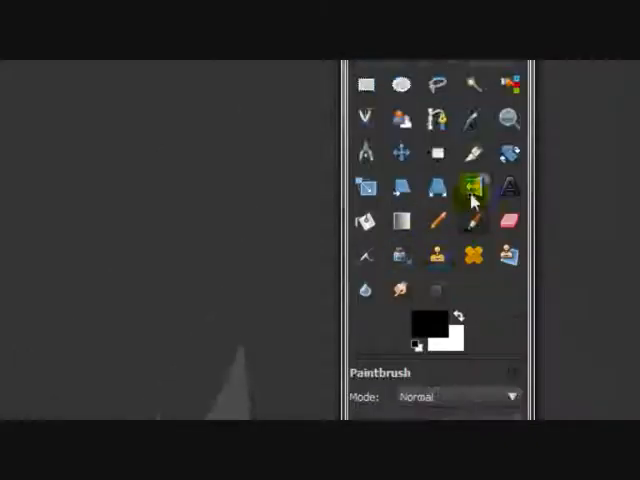
Activate the Text tool and type 'o' in the Font field to find a font.
left_click(515, 187)
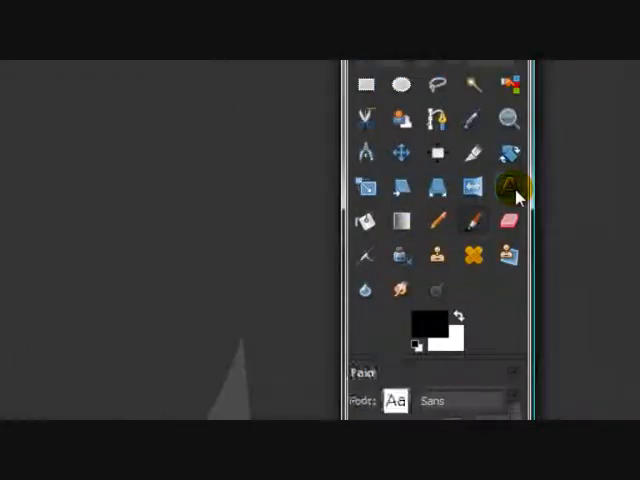
left_click(510, 180)
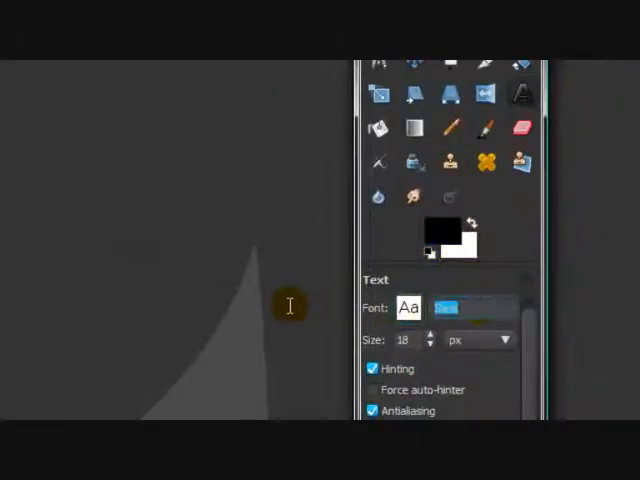
type("o")
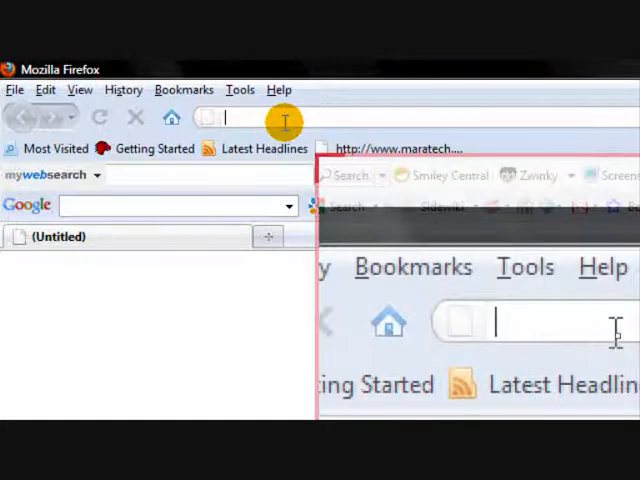
Load dafont.com in Firefox and open the Infected font page from Last updates.
type("dafont.com/")
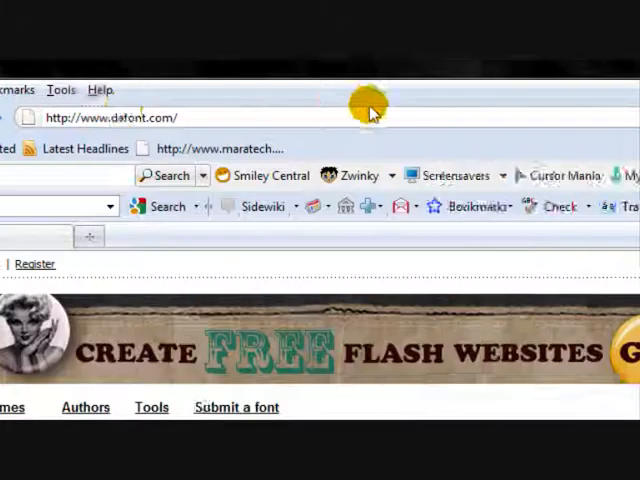
scroll("down", 3)
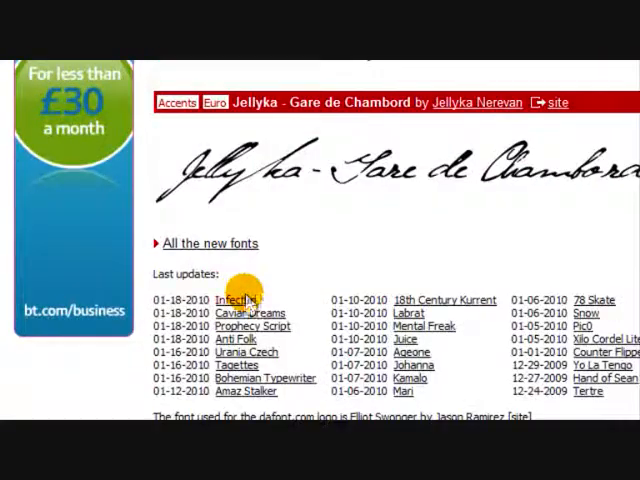
left_click(236, 300)
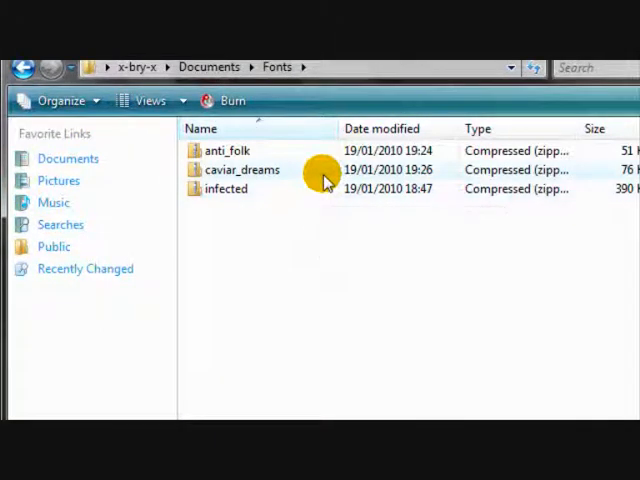
Open caviar_dreams.zip, take its font files, then reselect the archive in Documents > Fonts.
double_click(241, 169)
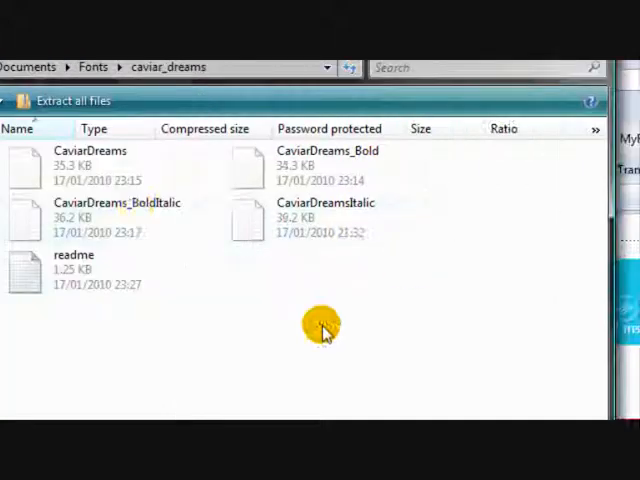
mouse_move(456, 217)
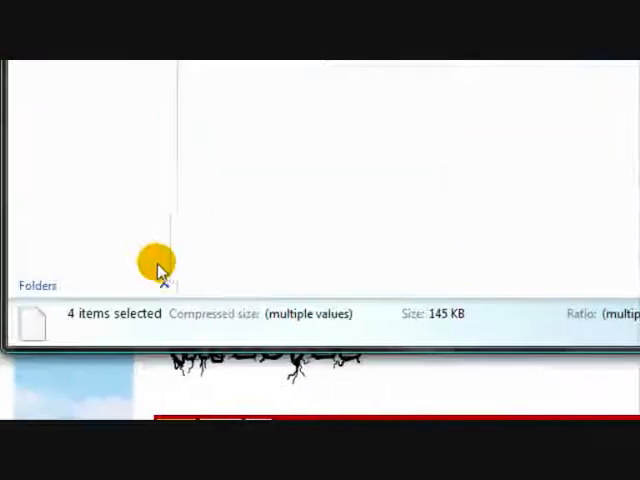
left_click(38, 285)
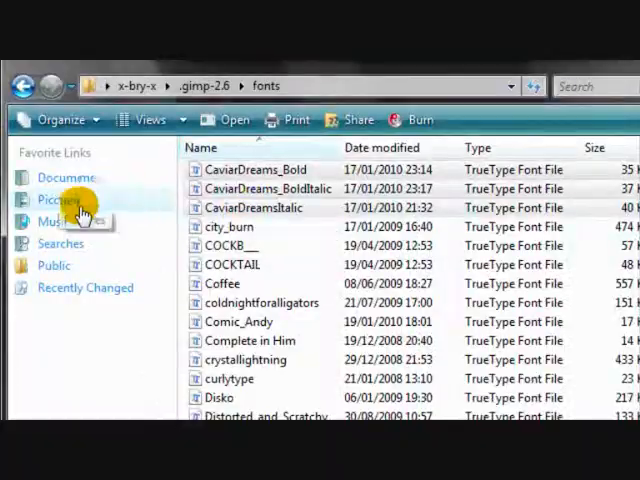
left_click(68, 177)
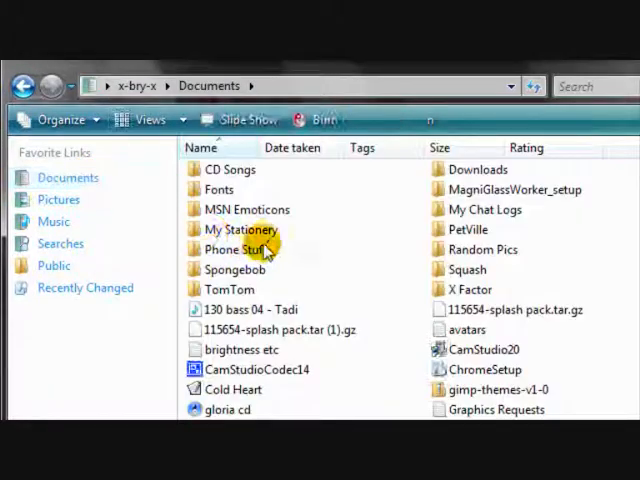
double_click(218, 189)
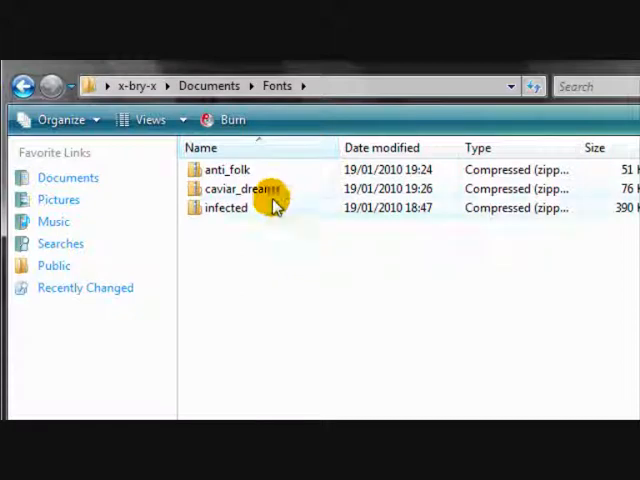
left_click(225, 207)
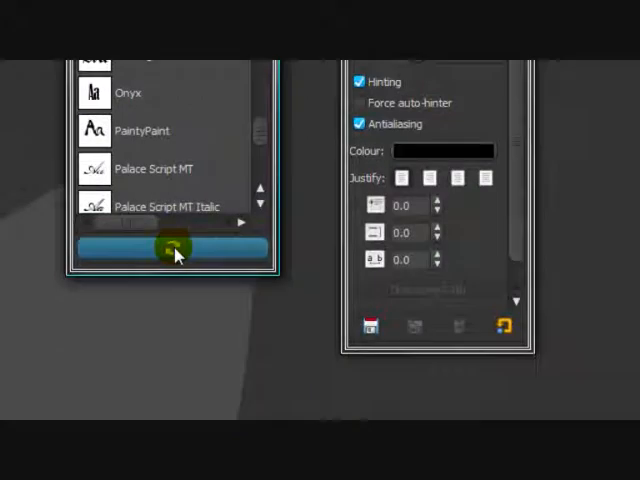
Reload GIMP's font list and type 'd' in the Font field to search.
left_click(172, 248)
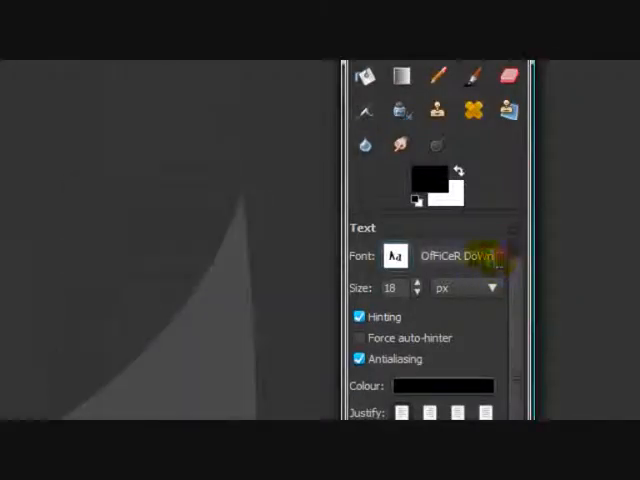
left_click(395, 256)
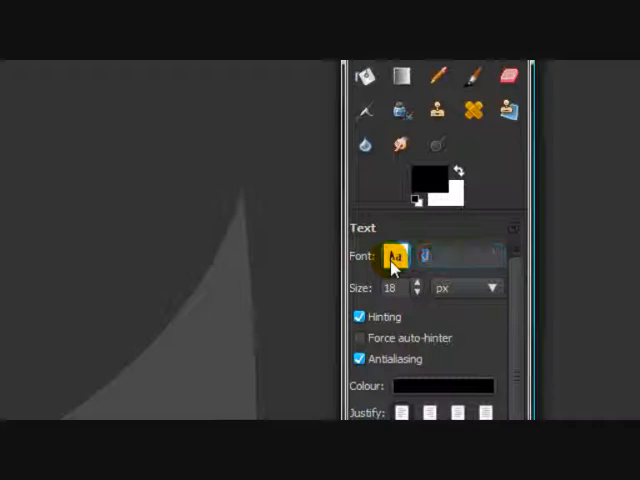
type("d")
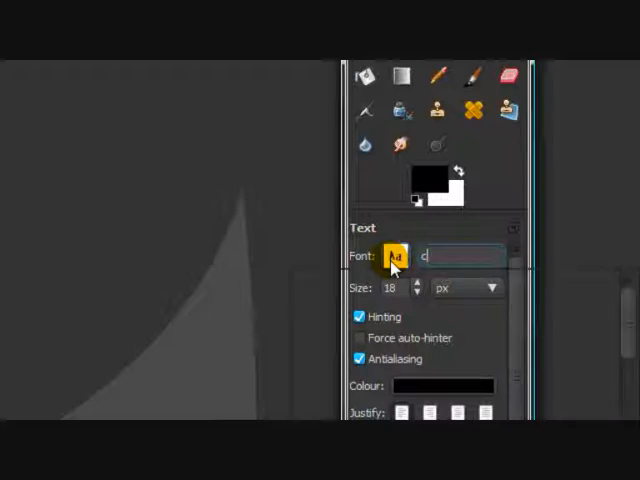